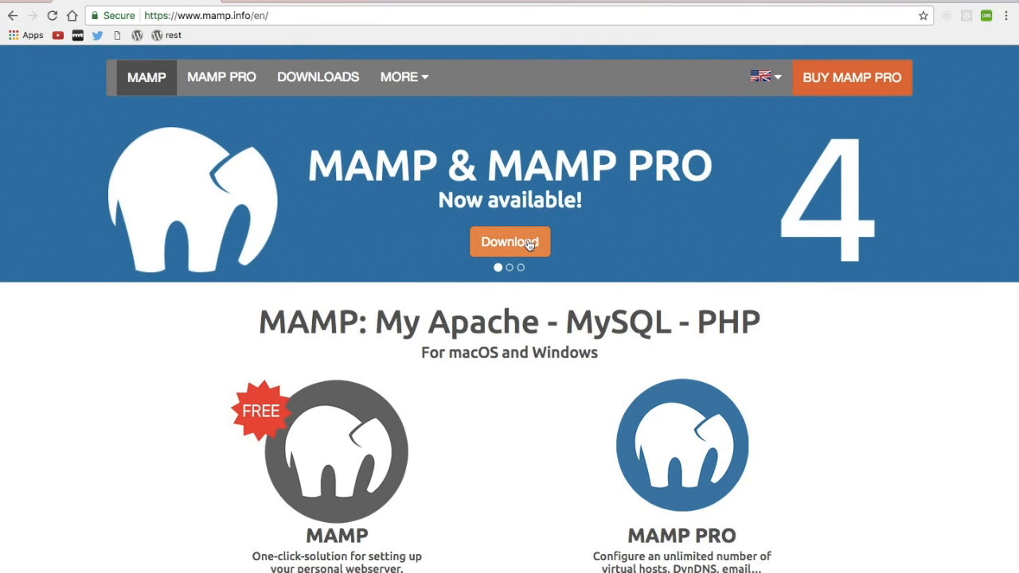
Download the MAMP Mac OS X package from mamp.info and follow MAMP on Twitter
click(510, 241)
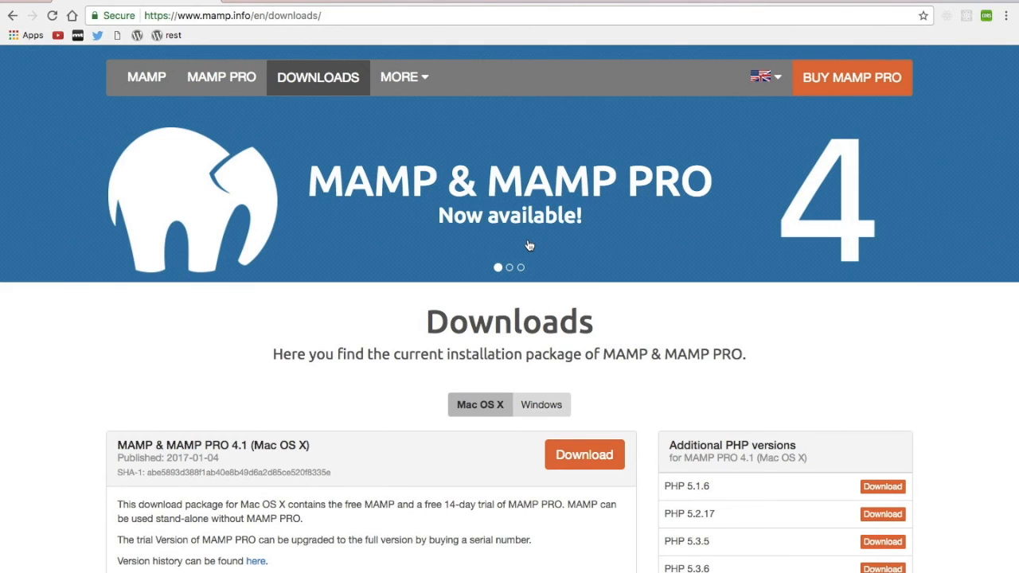
scroll(down, 3)
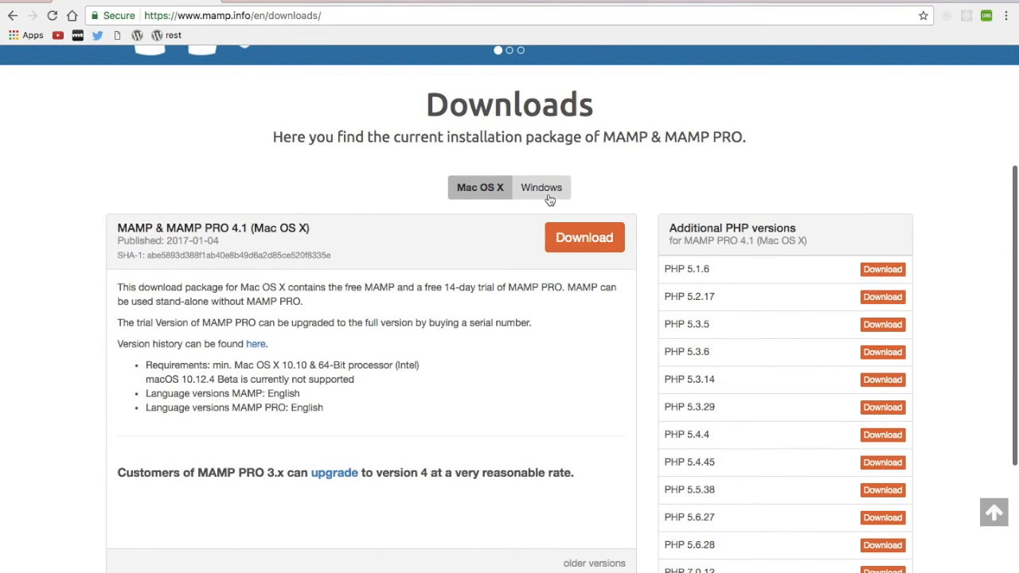
mouse_move(540, 197)
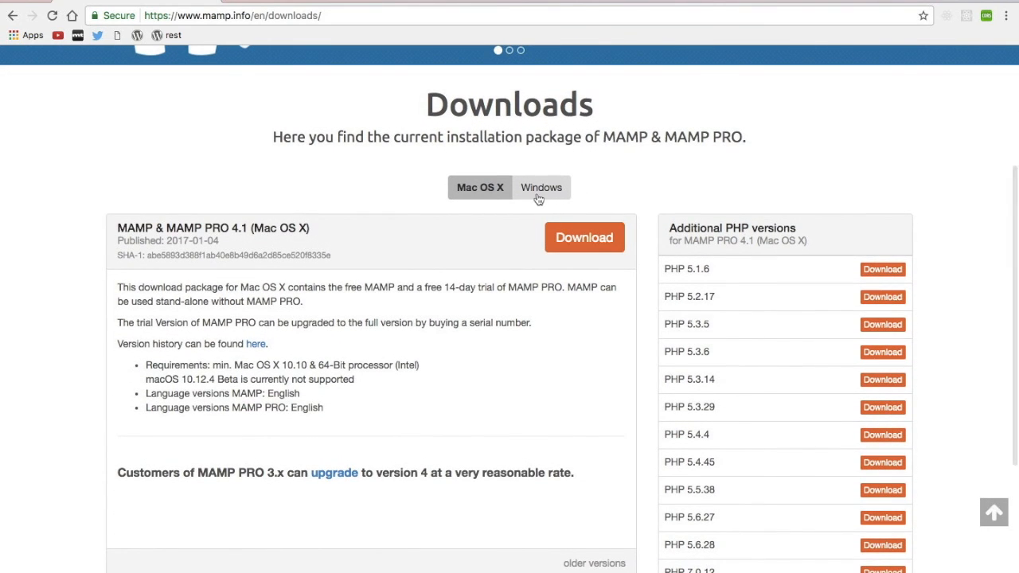
click(584, 238)
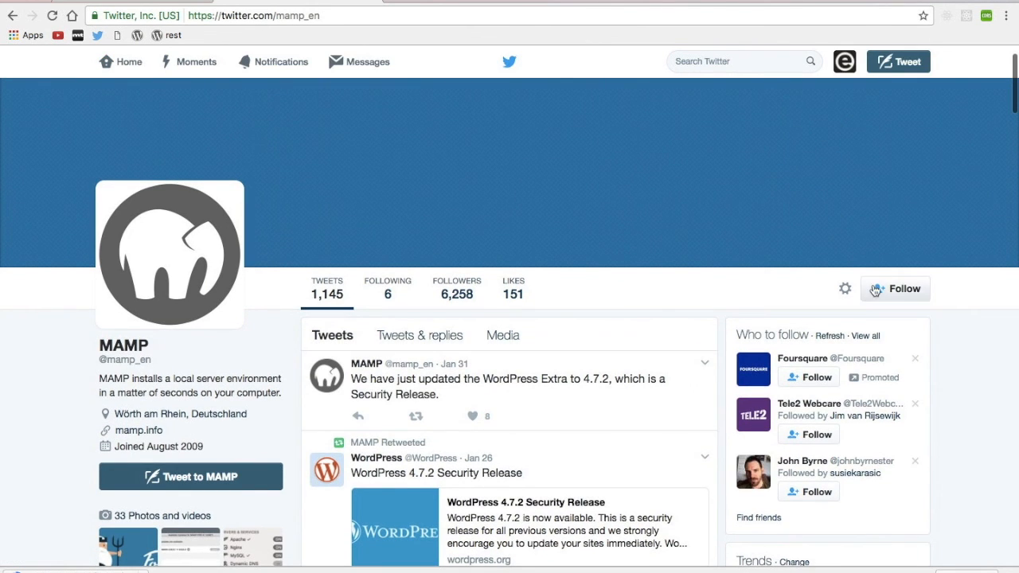
click(895, 288)
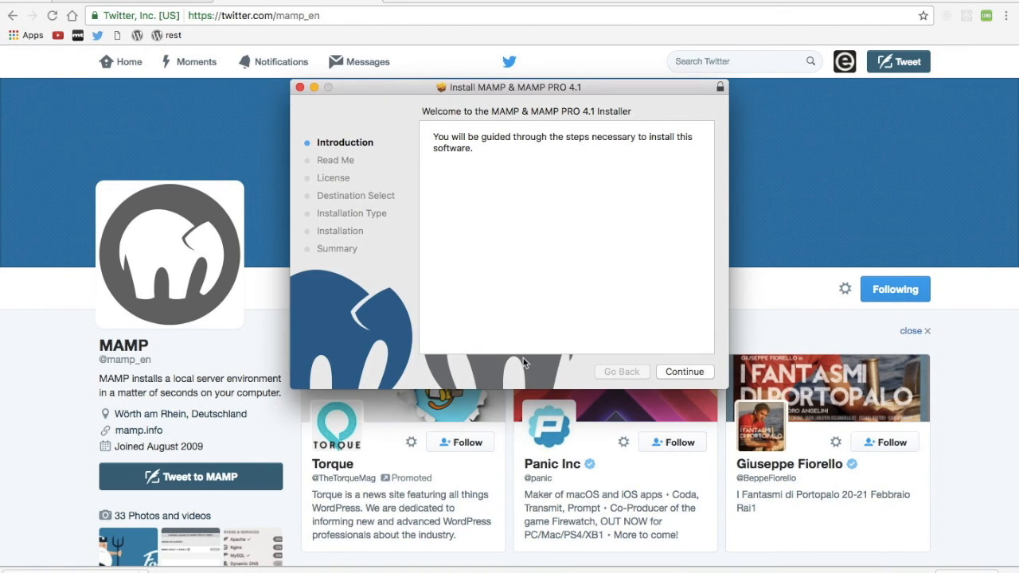
Proceed through Introduction, Read Me and License and agree to the license
click(685, 372)
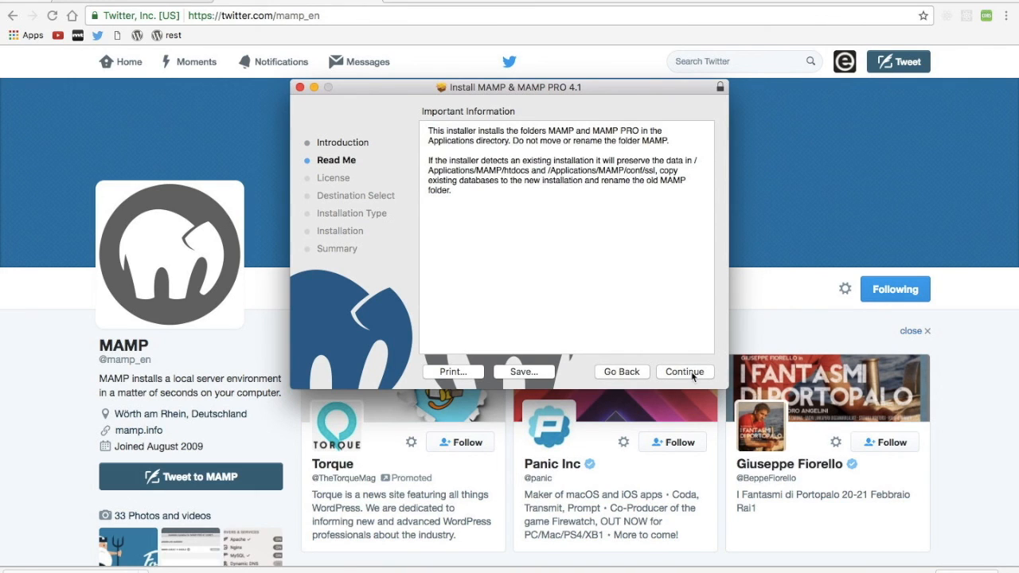
click(684, 372)
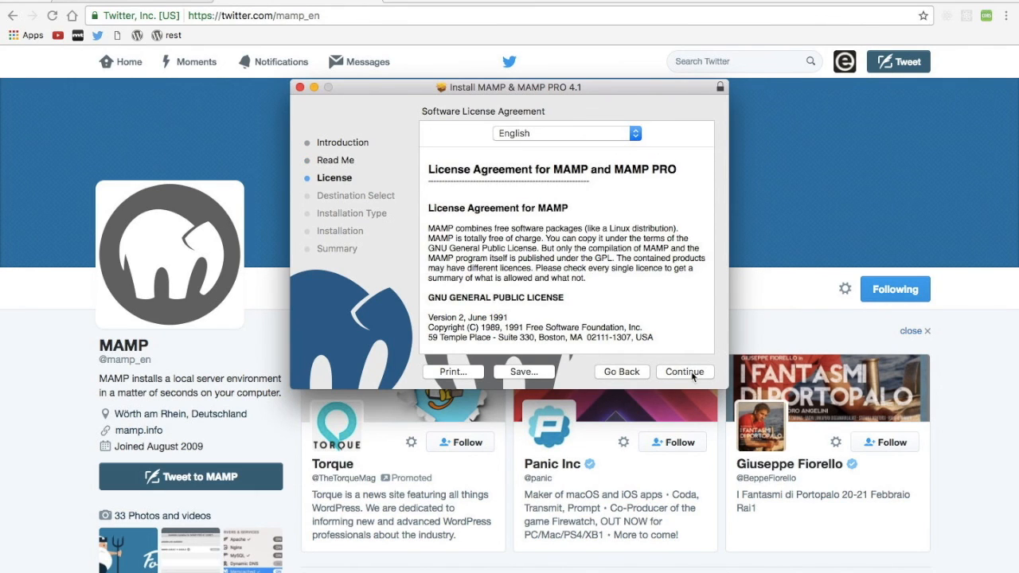
click(684, 373)
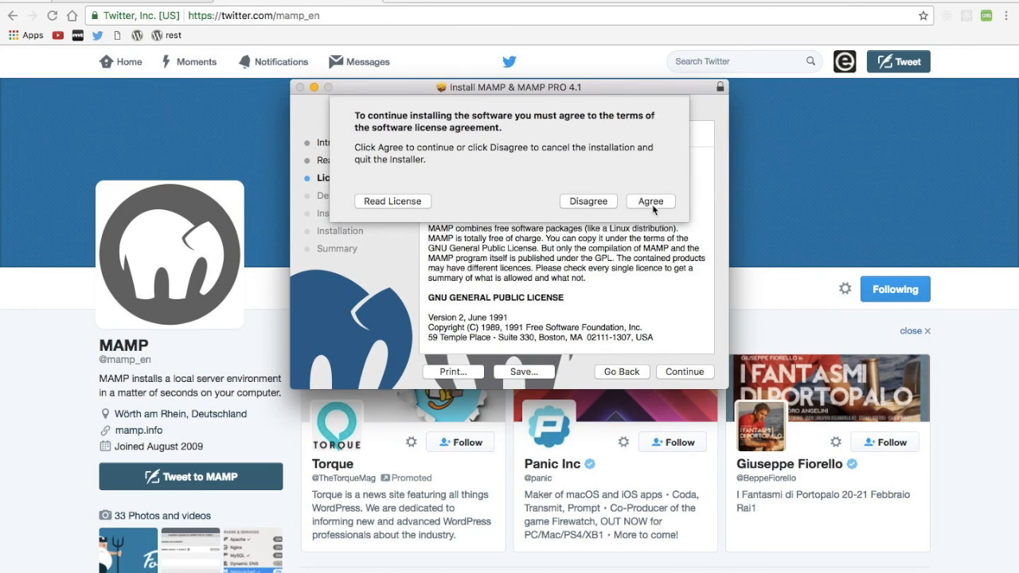
click(649, 201)
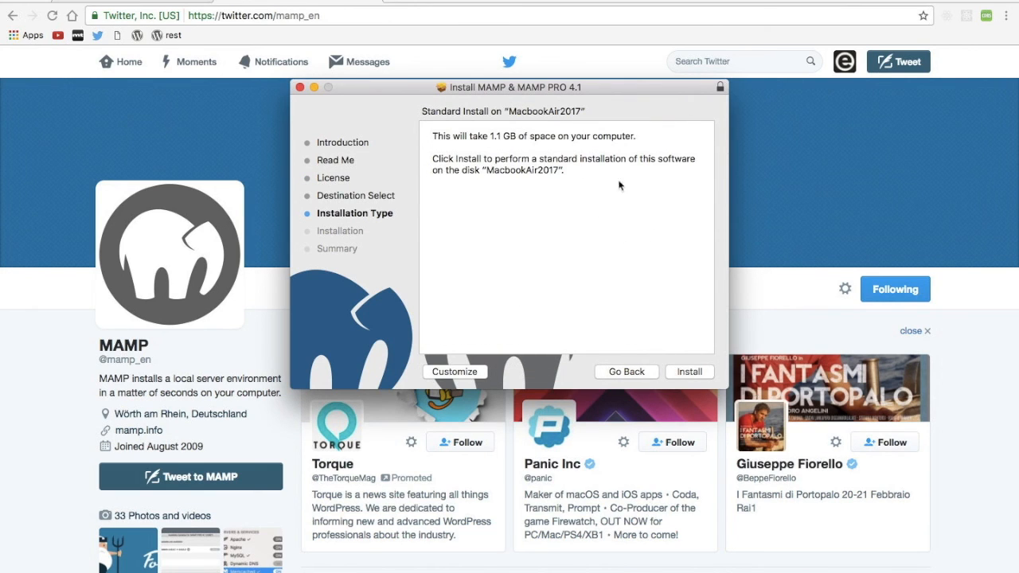
Run the standard installation, authorizing with the account password, and close the installer
click(689, 372)
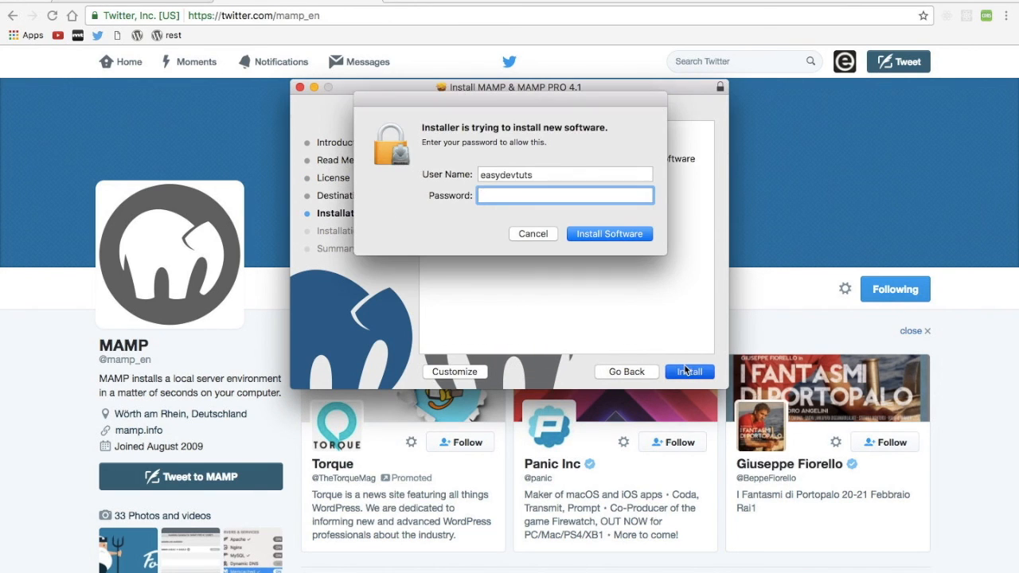
click(608, 232)
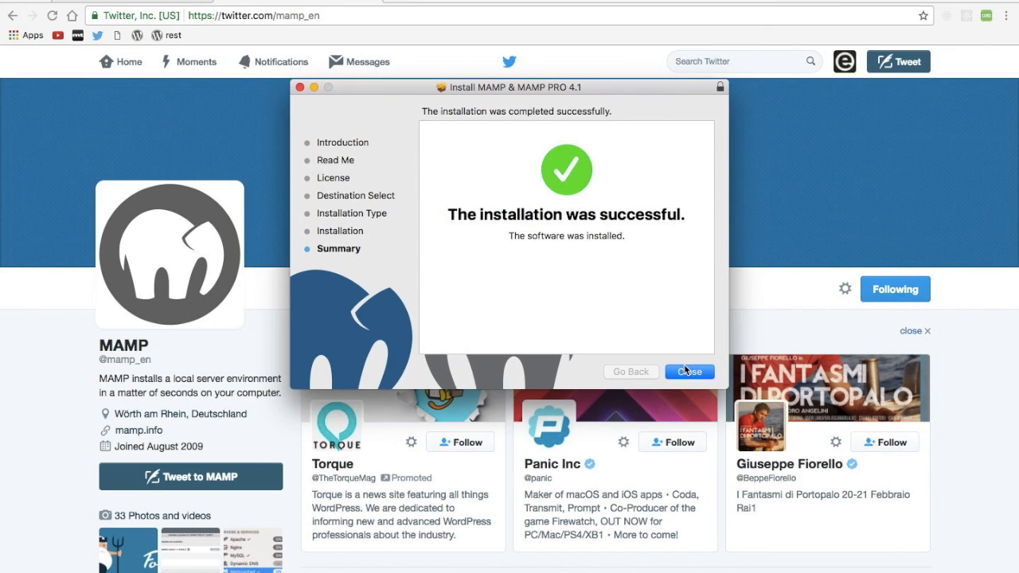
click(690, 372)
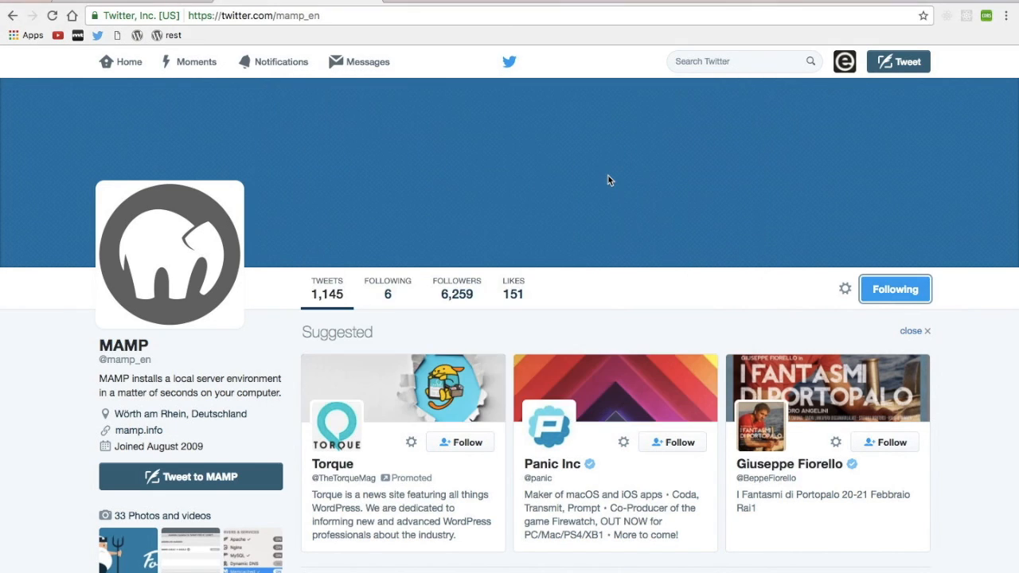
Launch MAMP from Spotlight with 'Check for MAMP PRO when starting MAMP' unchecked
text(mam)
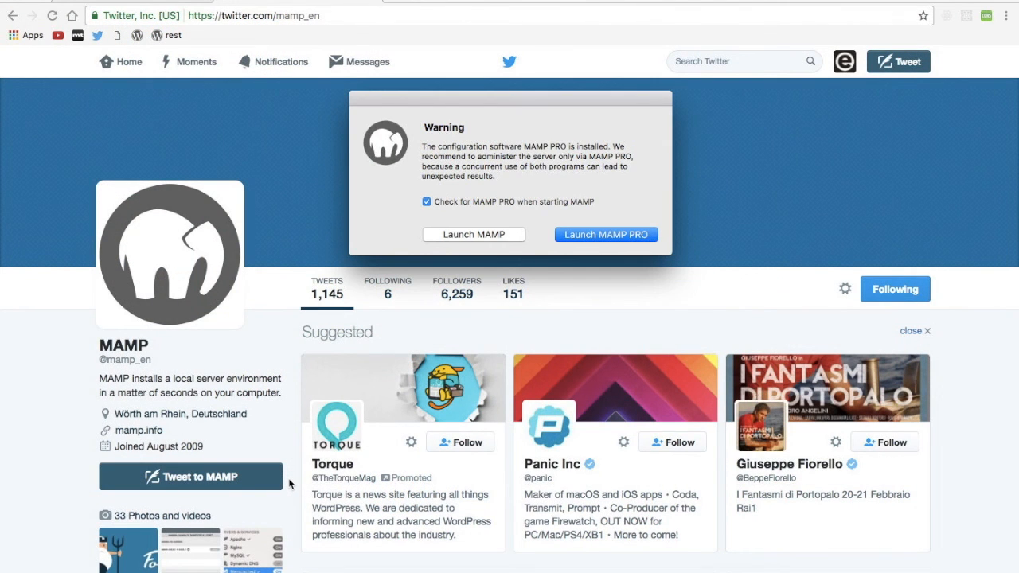
click(427, 201)
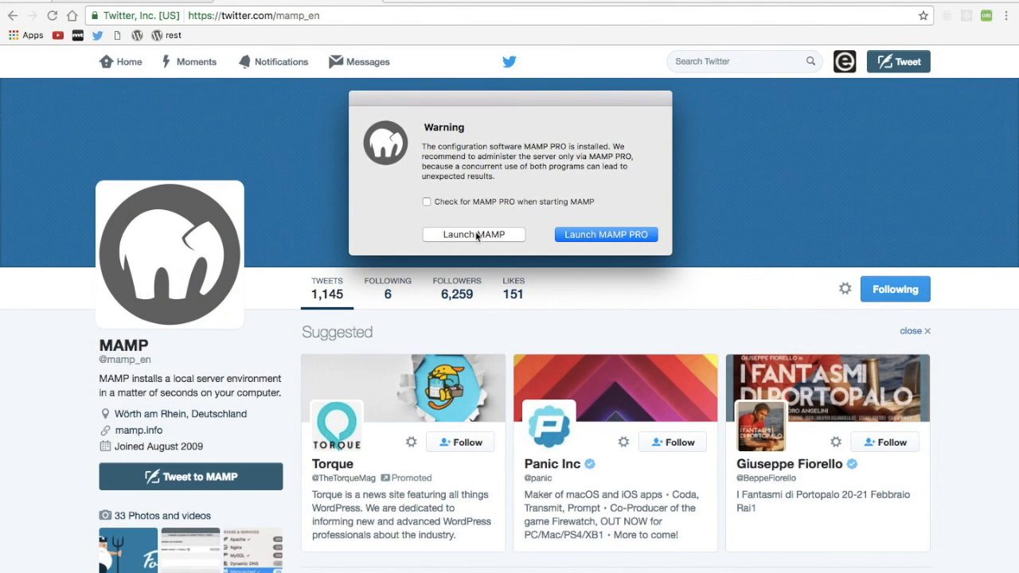
click(472, 234)
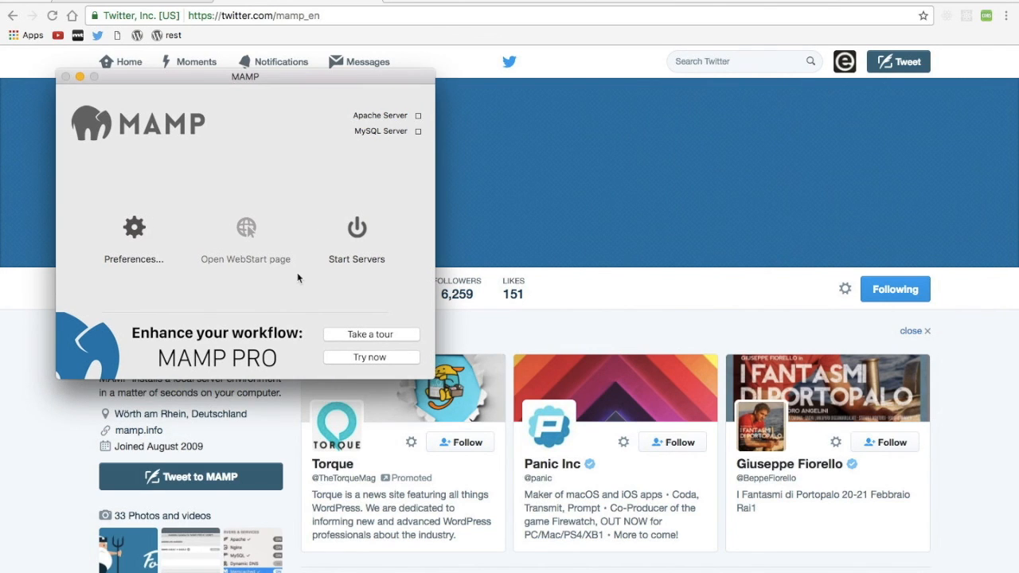
Review MAMP Preferences: ports 8888/8889 and the Web Server document root in htdocs
click(134, 226)
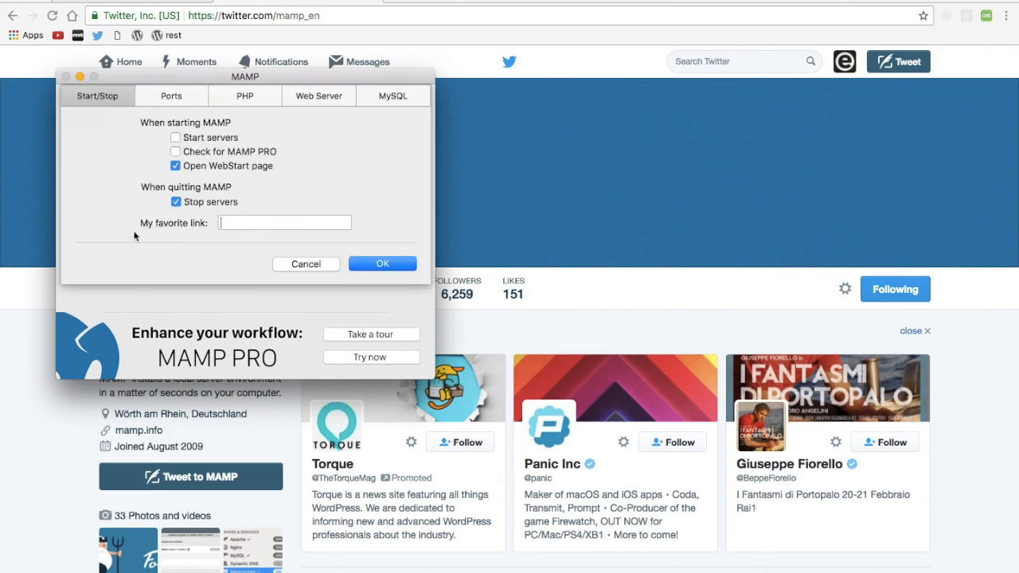
click(283, 223)
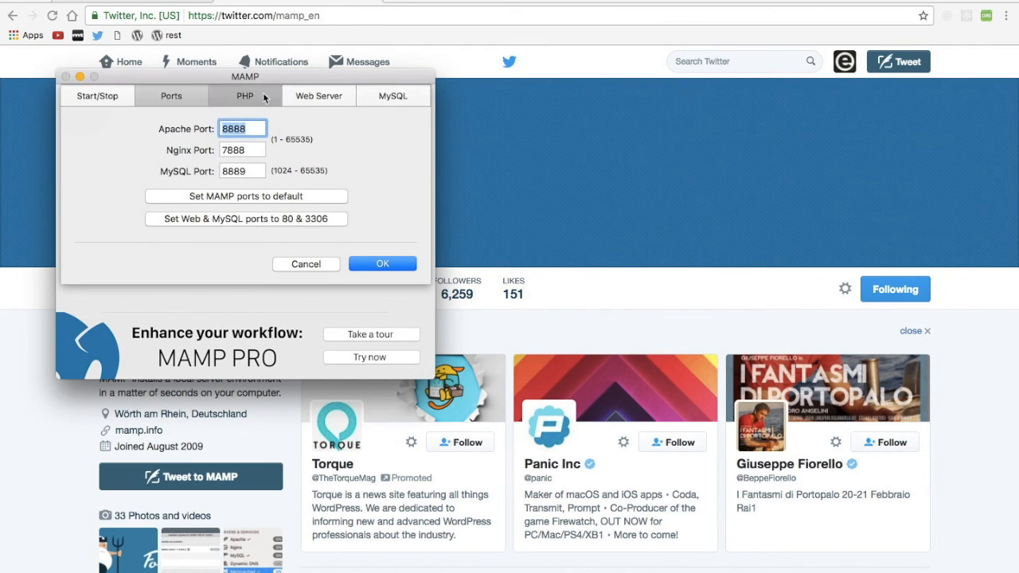
click(318, 96)
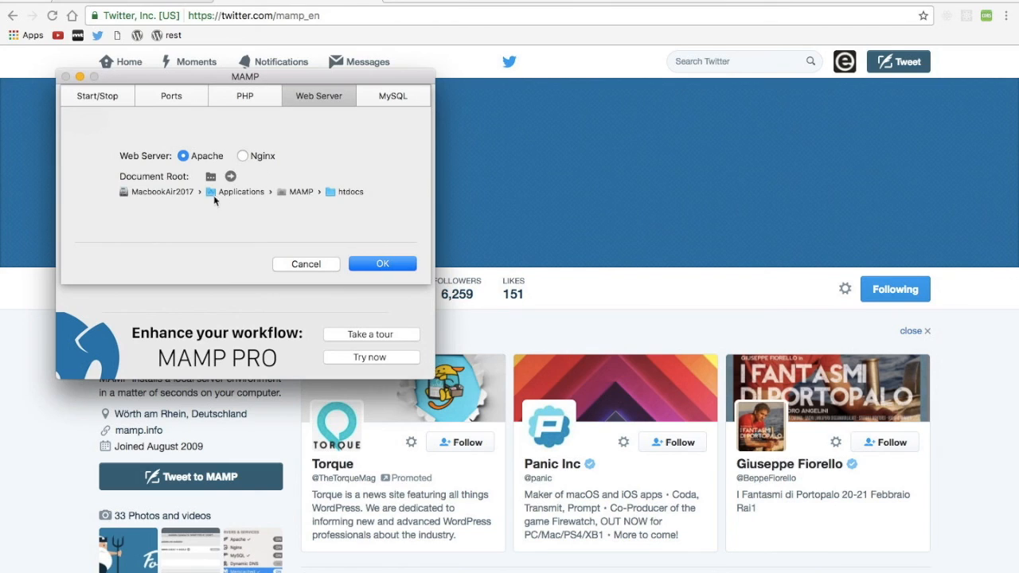
mouse_move(228, 201)
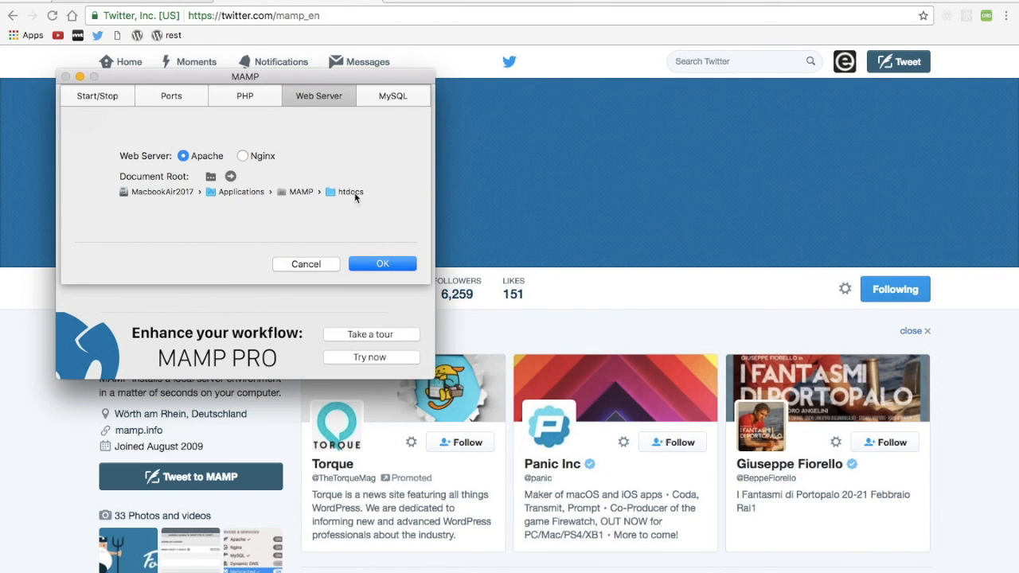
mouse_move(191, 198)
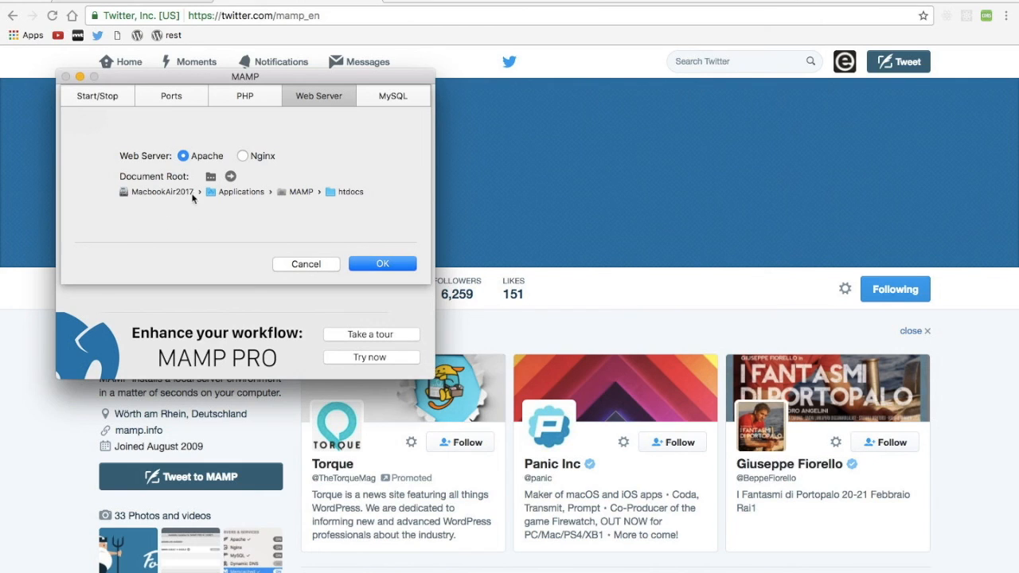
mouse_move(360, 194)
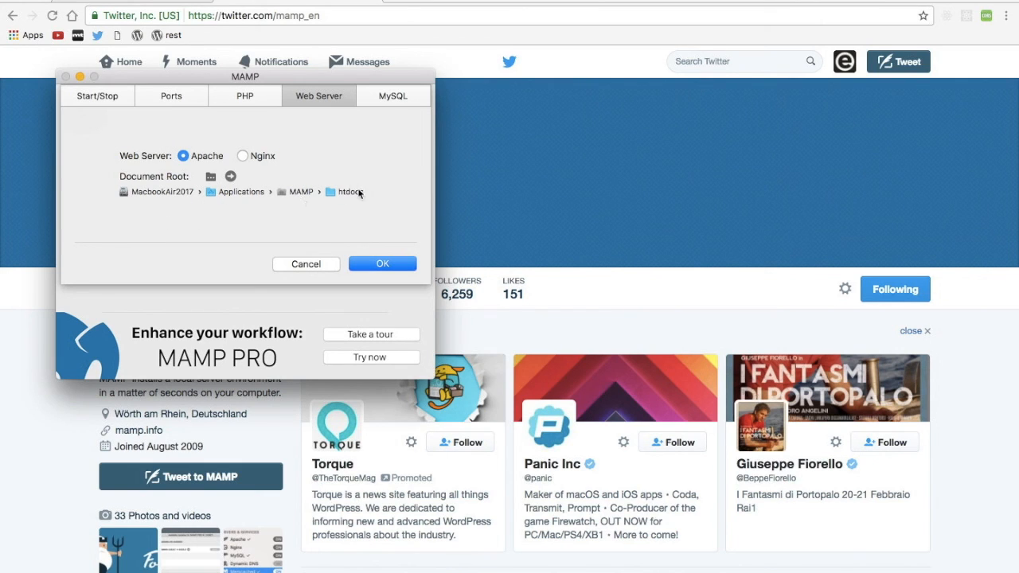
mouse_move(336, 219)
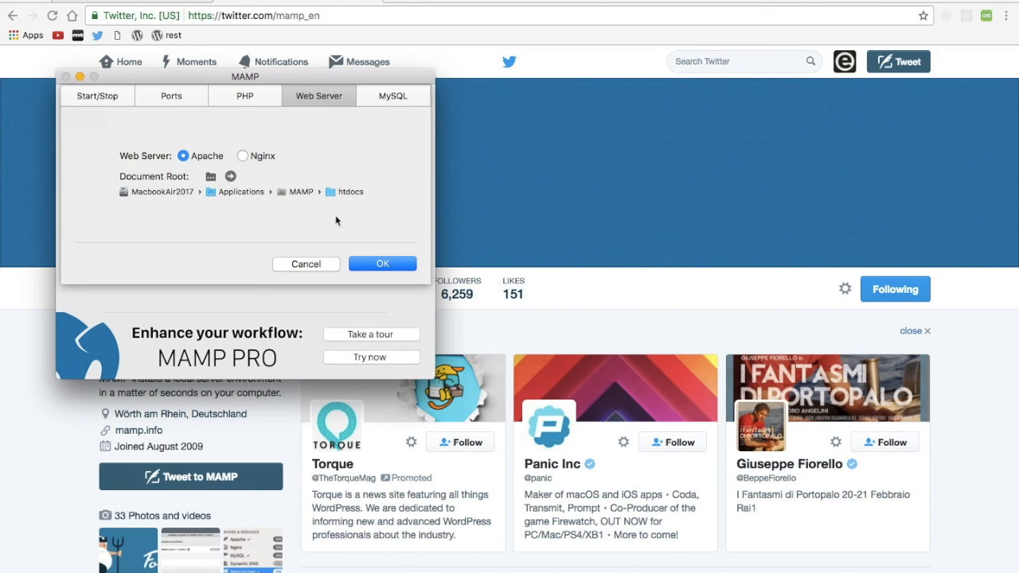
mouse_move(210, 176)
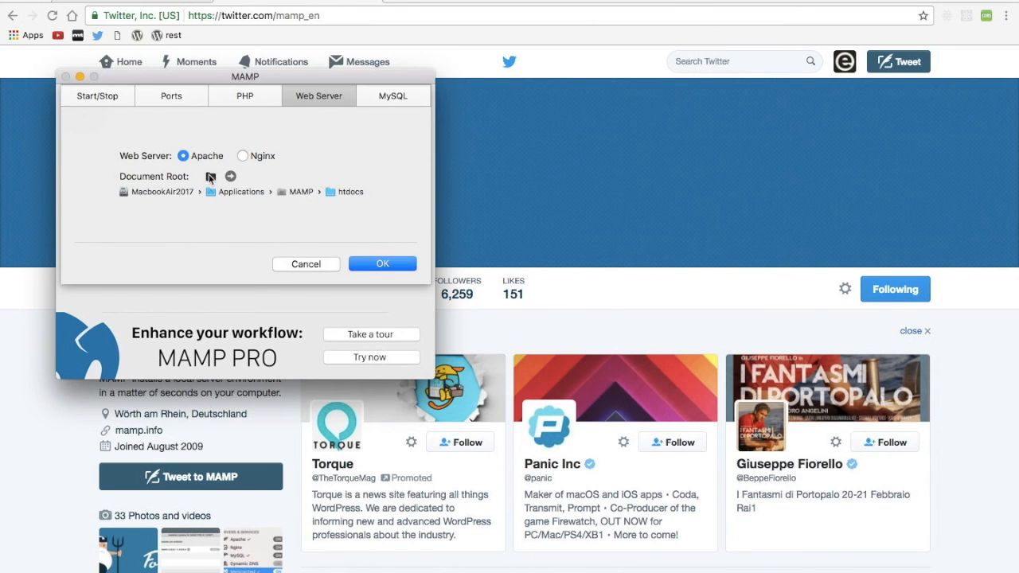
Browse for a new document root and create a dev folder in Documents
click(210, 175)
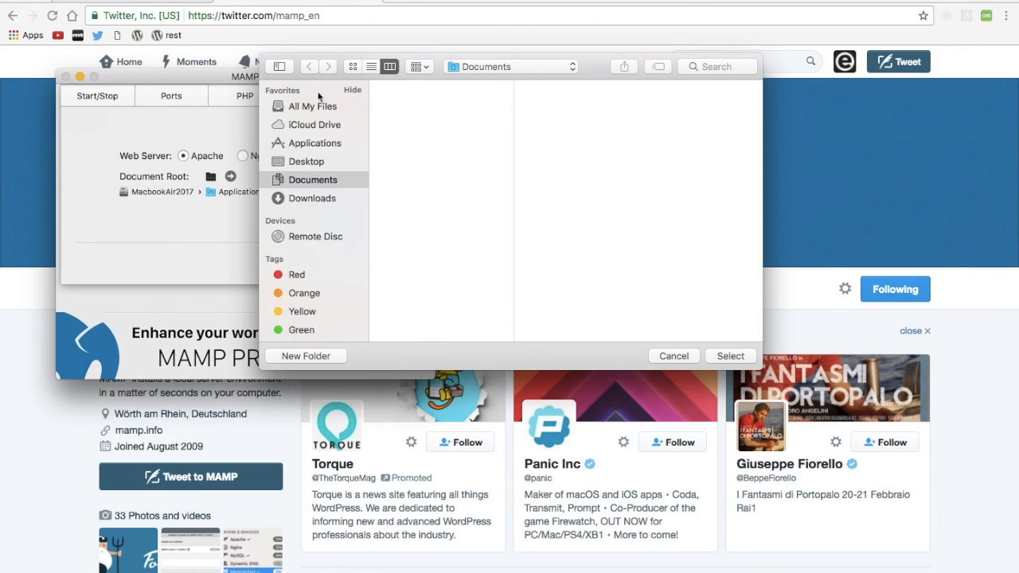
mouse_move(321, 167)
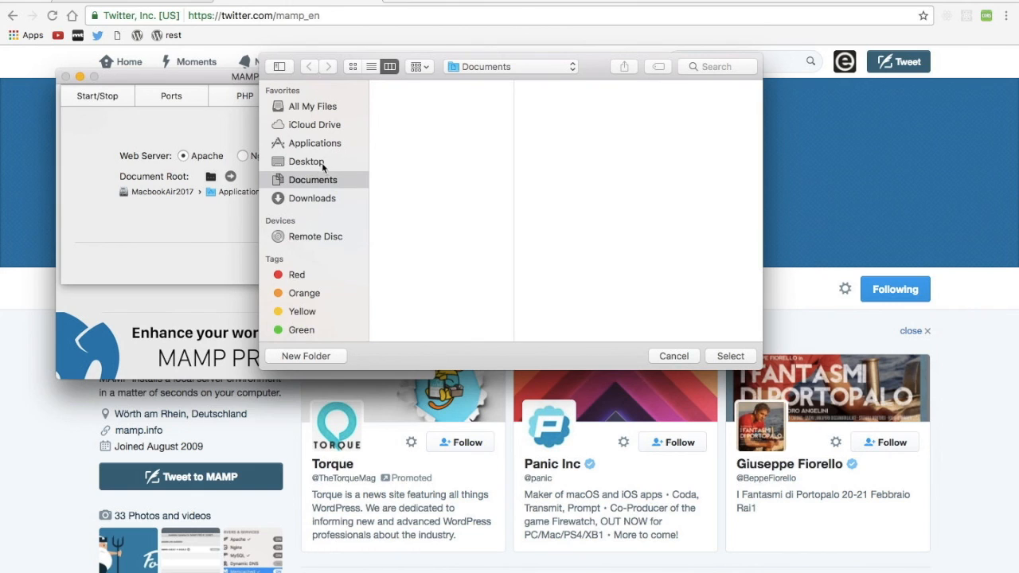
click(306, 356)
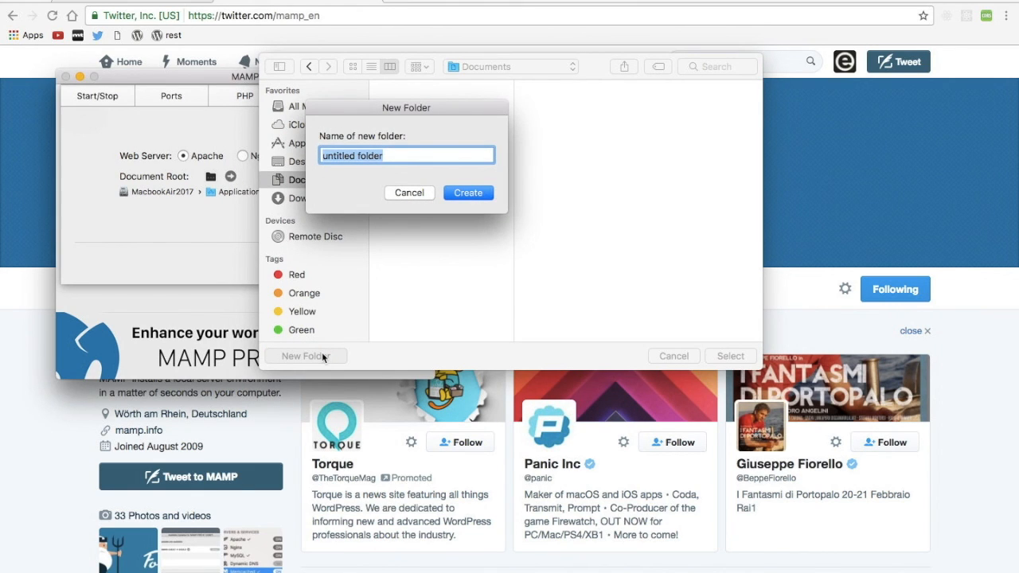
click(468, 192)
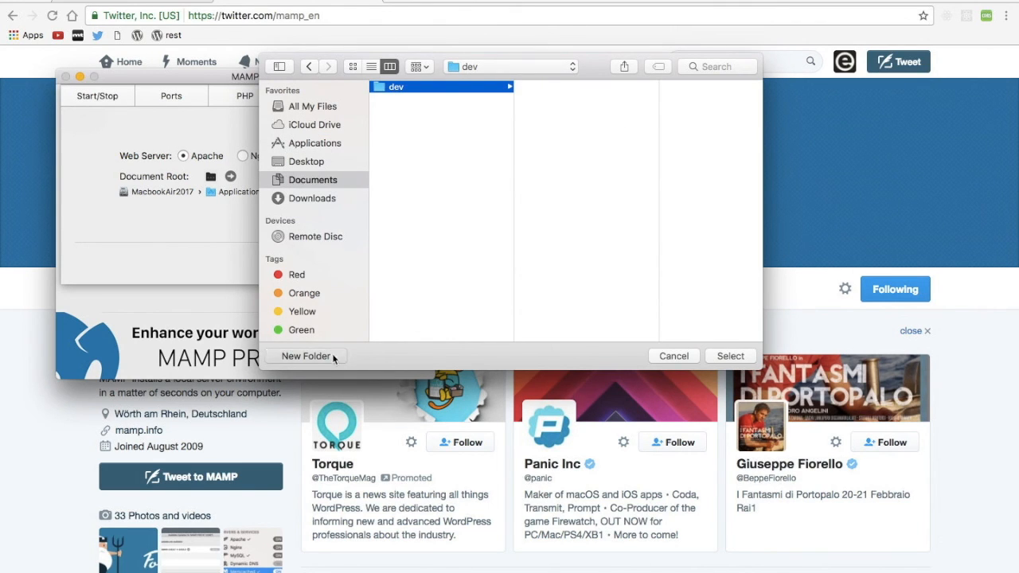
Create a localhost folder inside dev and select it as the document root
click(306, 356)
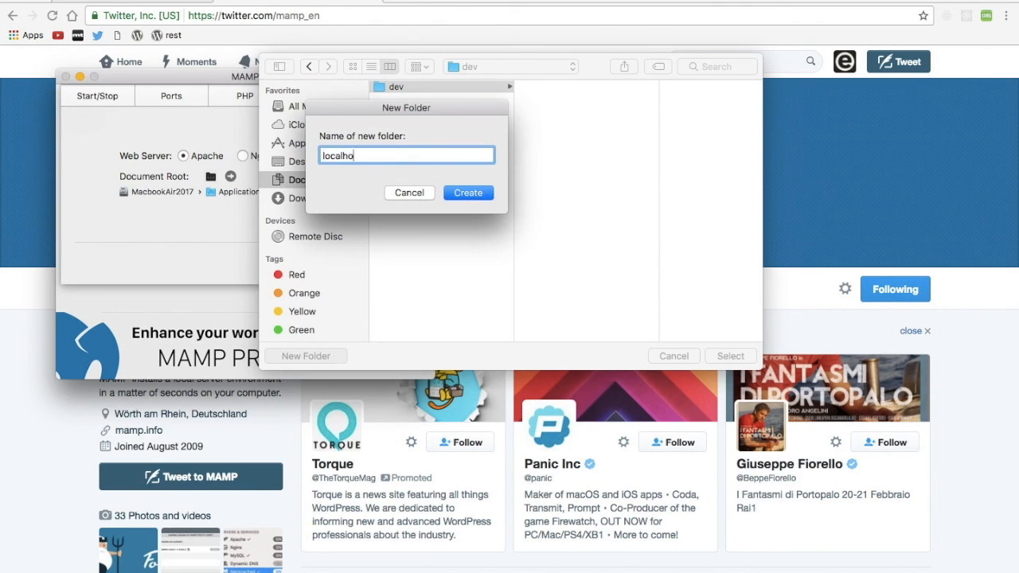
text(st)
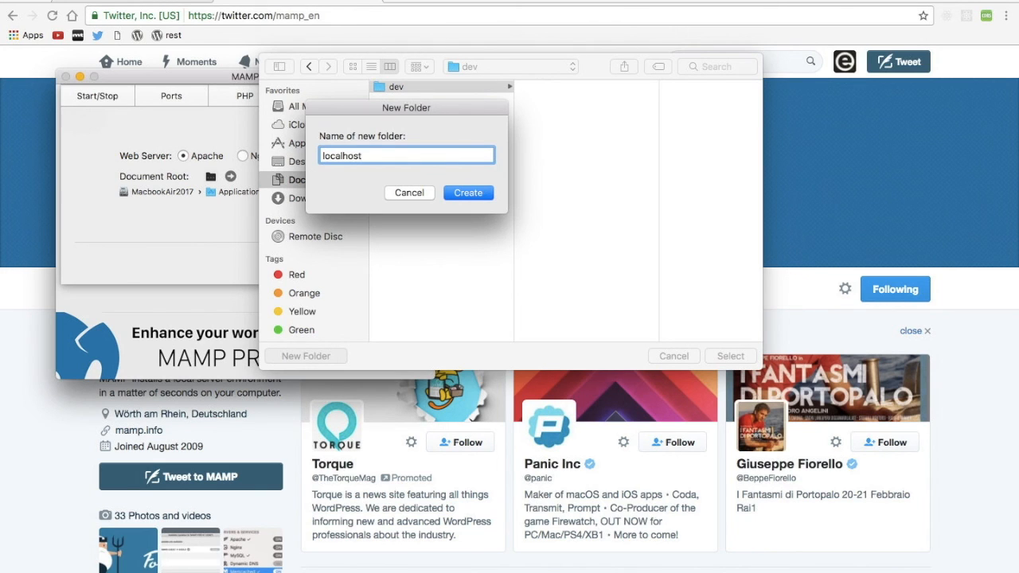
click(468, 192)
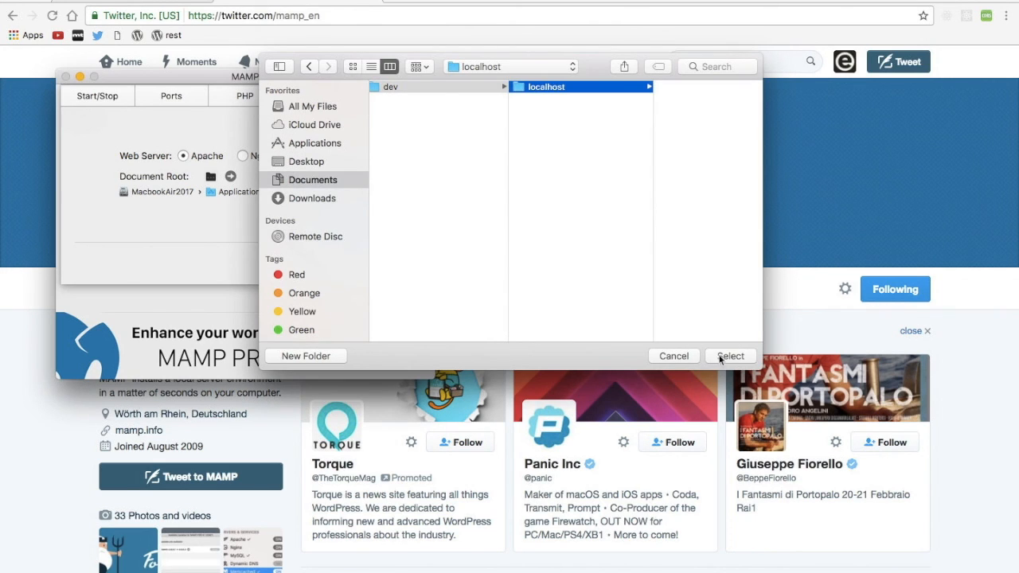
click(729, 357)
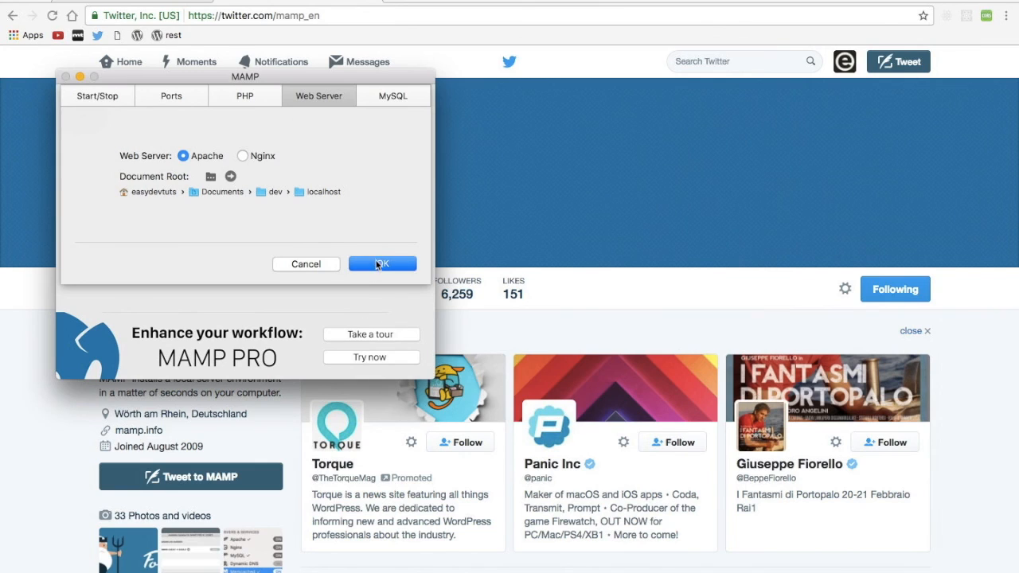
Save the settings, start Apache and MySQL allowing mysqld connections, and show the WebStart page
click(382, 264)
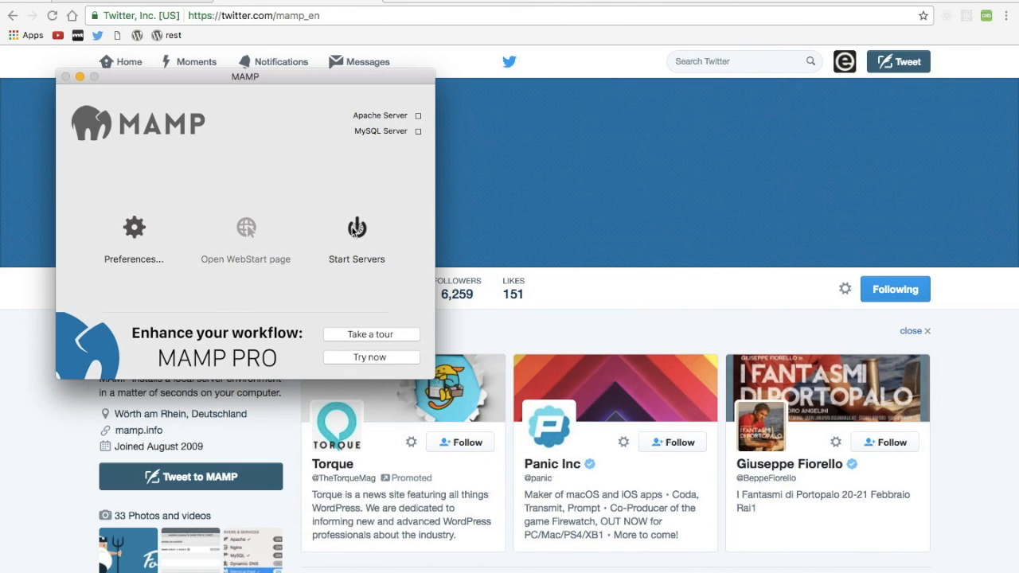
click(357, 229)
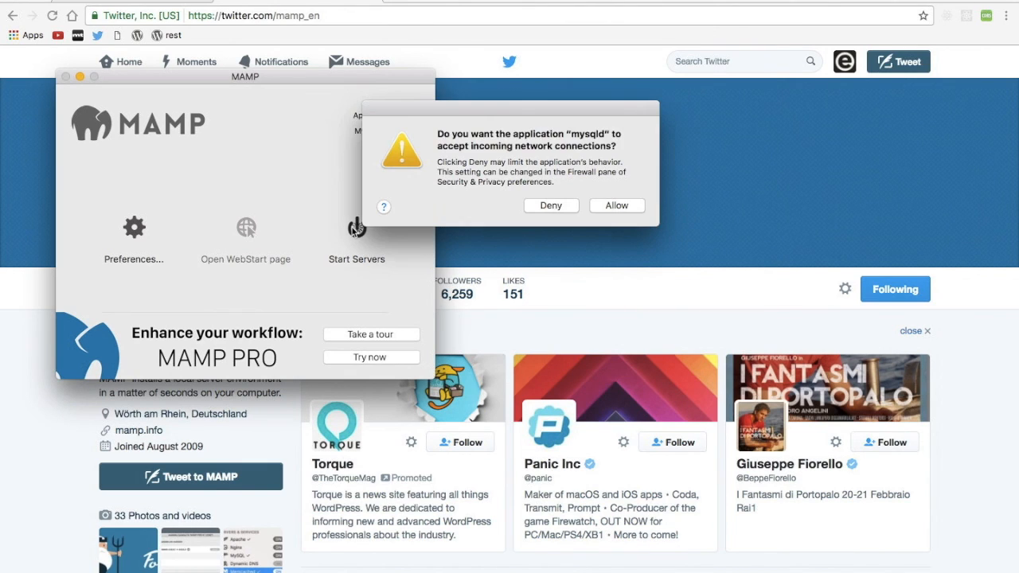
click(616, 206)
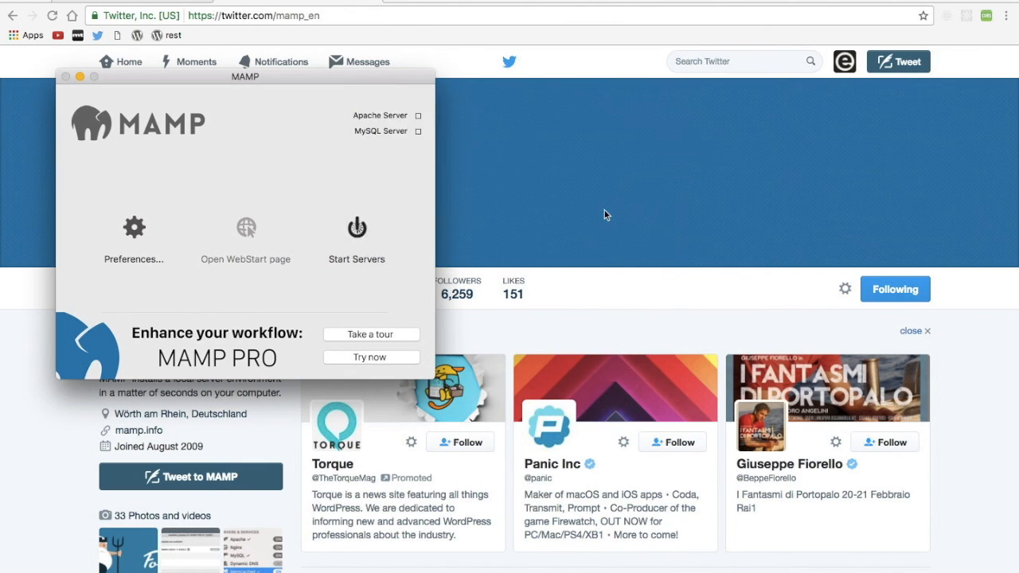
click(356, 226)
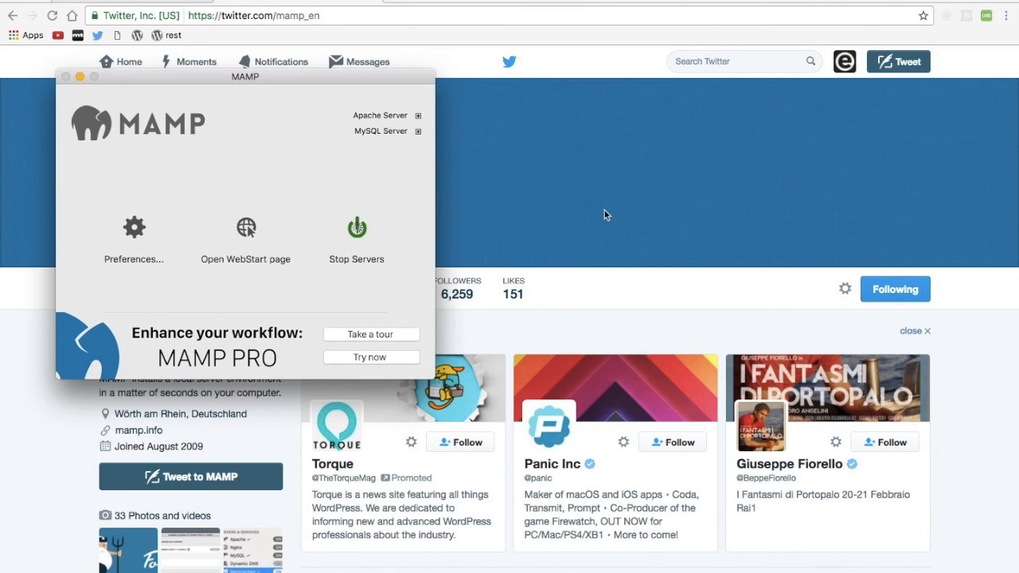
click(245, 226)
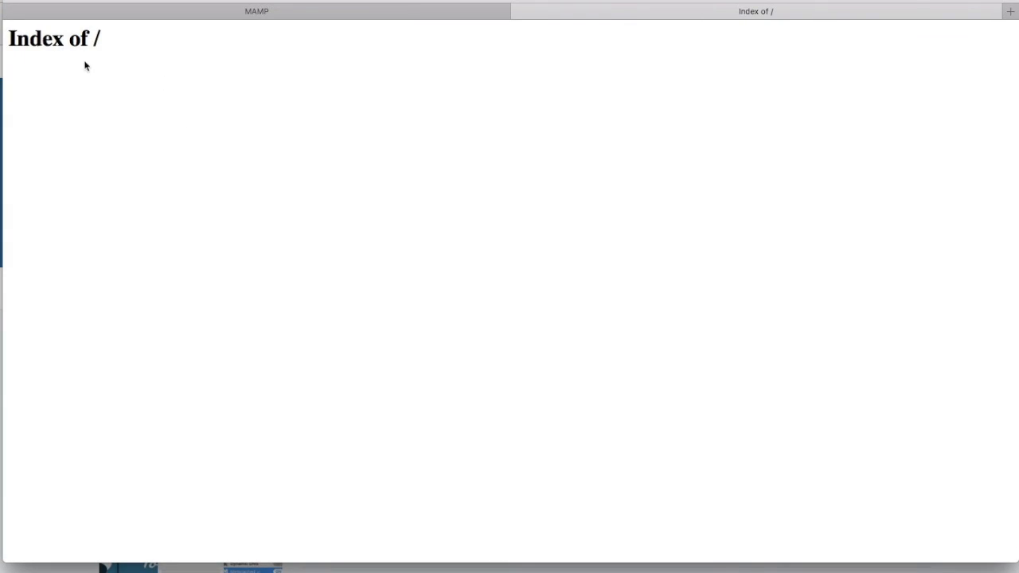
mouse_move(89, 45)
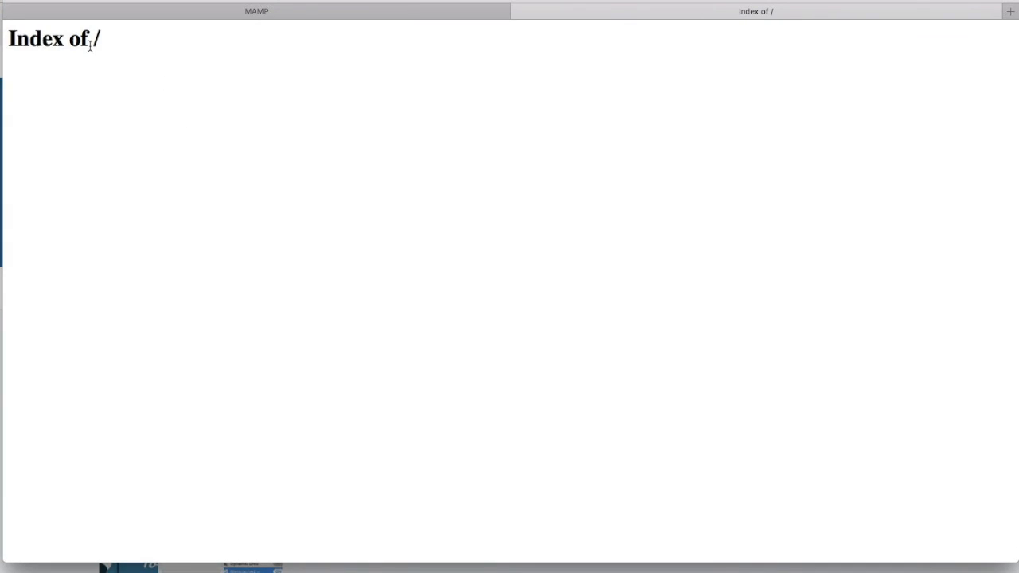
mouse_move(267, 210)
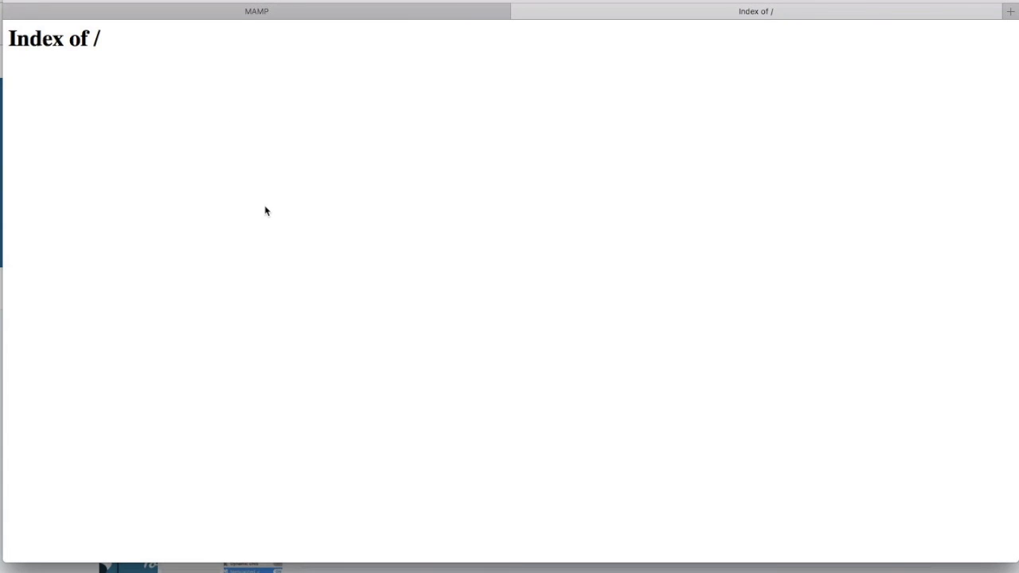
mouse_move(388, 38)
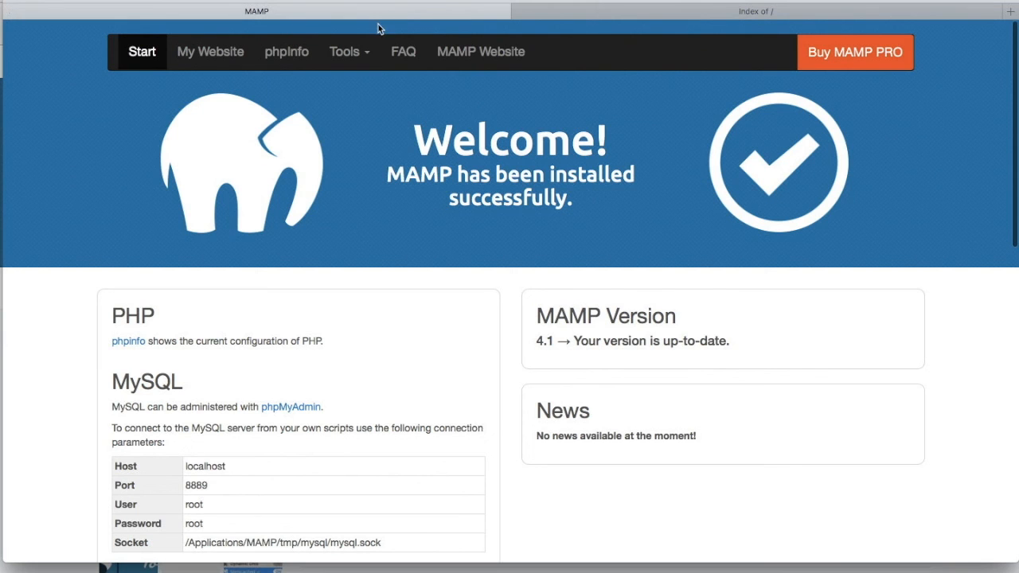
Reveal the Tools menu listing phpMyAdmin on the MAMP welcome page
click(349, 51)
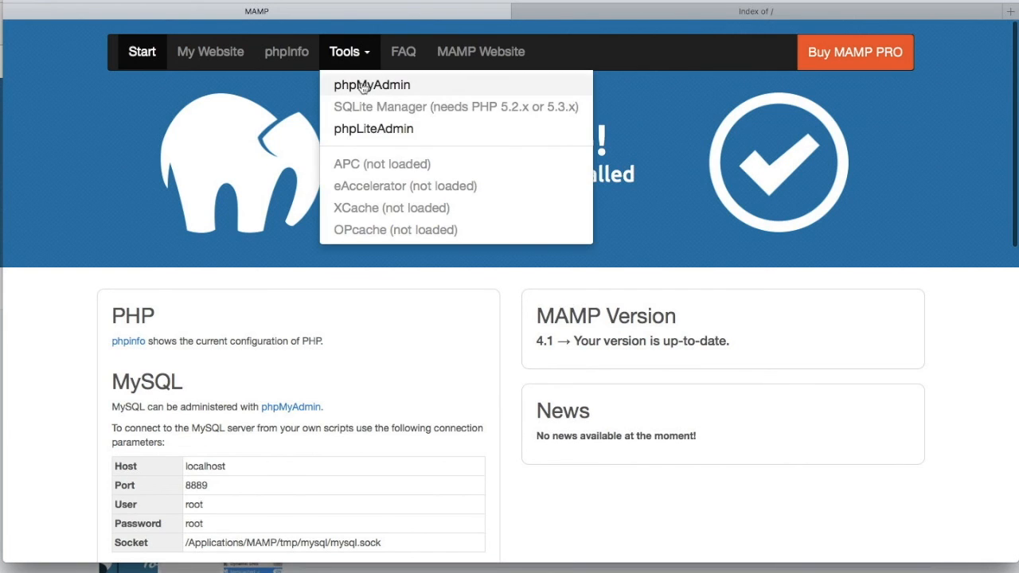
mouse_move(431, 88)
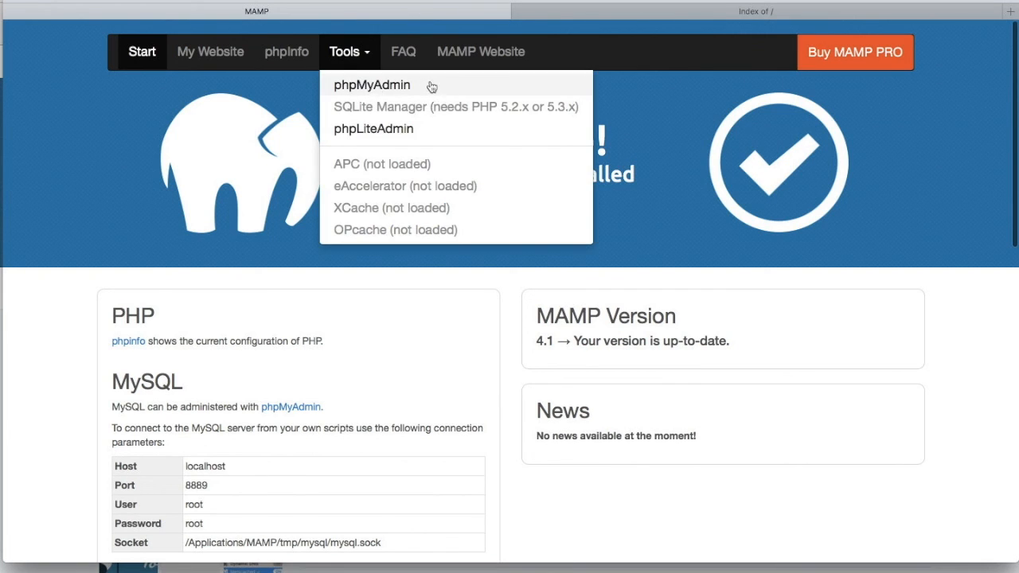